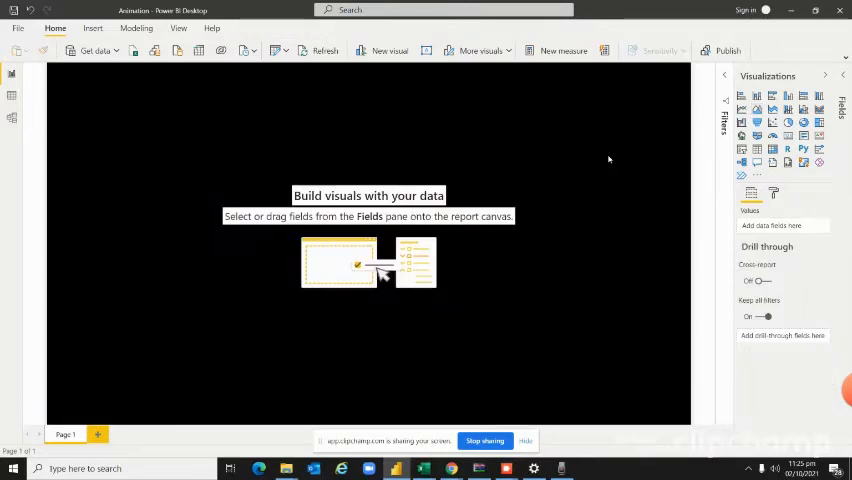
mouse_move(742, 100)
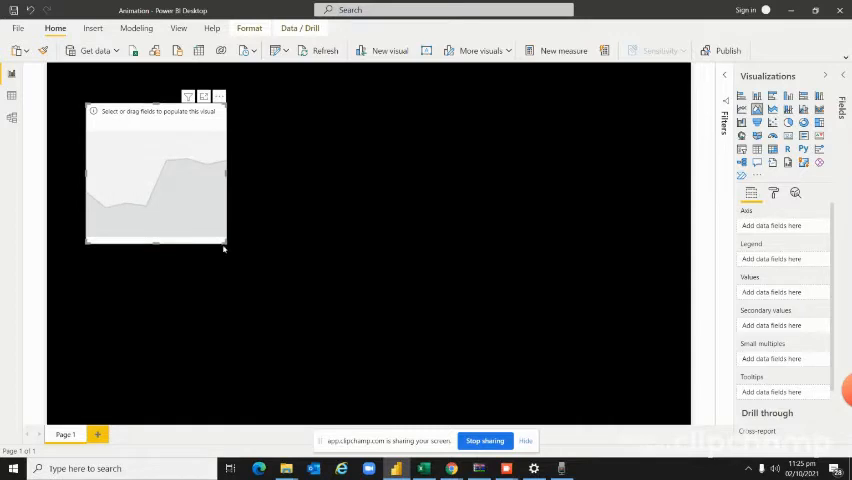
Stretch the empty area chart visual to cover most of the report canvas.
left_click_drag(225, 248, 672, 393)
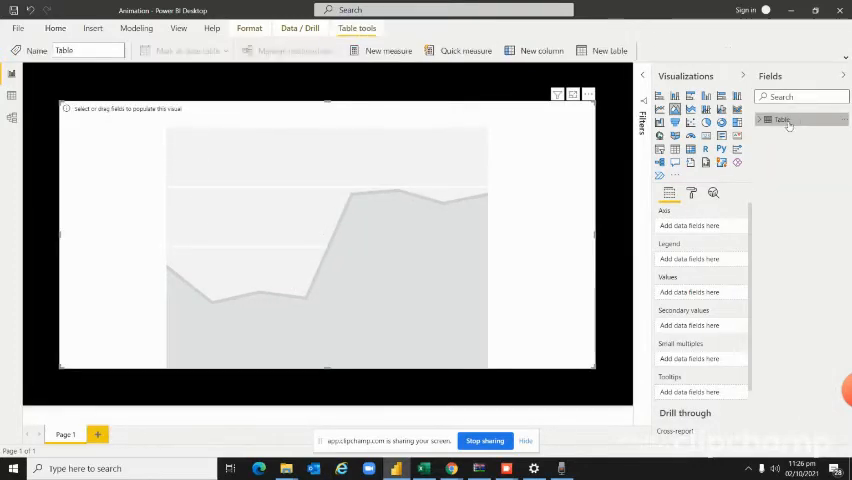
Add the Country field from the table to the area chart.
left_click(769, 120)
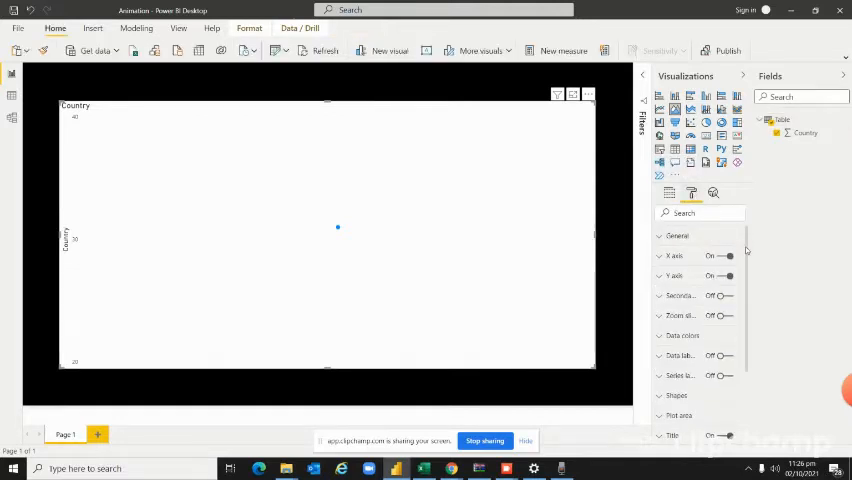
Set the data-analytics illustration as the plot-area image with Image Fit set to Fit.
scroll("down", 3)
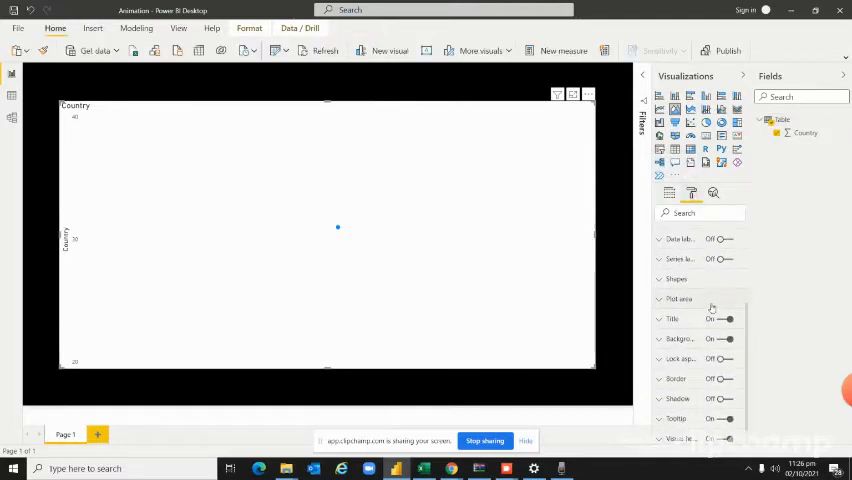
left_click(679, 299)
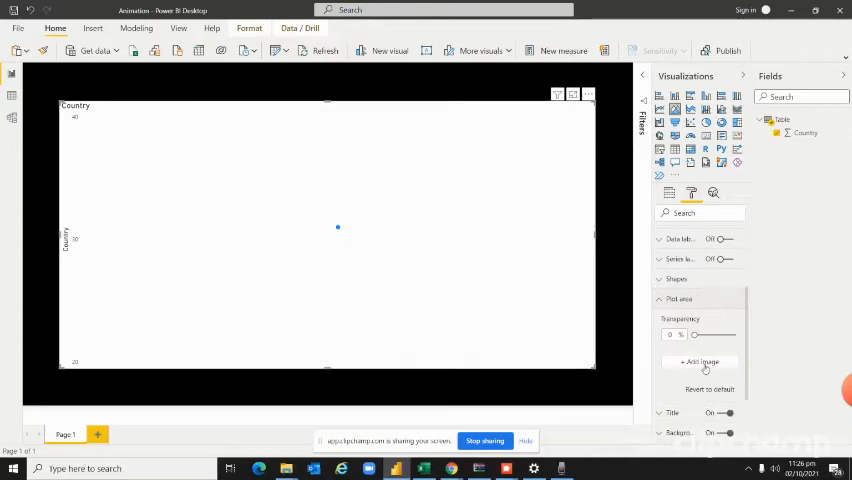
left_click(699, 362)
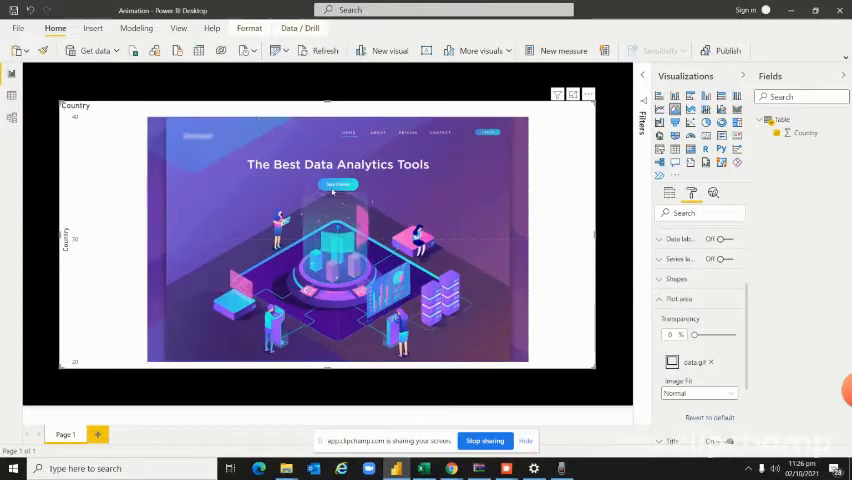
mouse_move(333, 190)
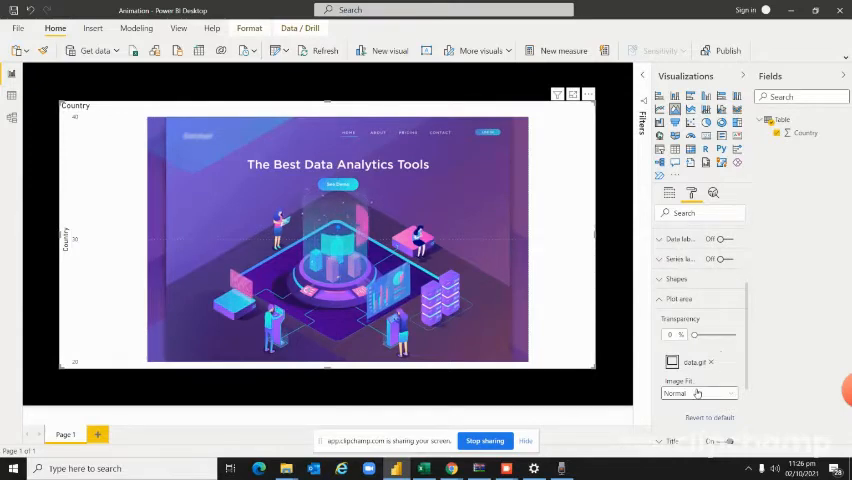
left_click(697, 393)
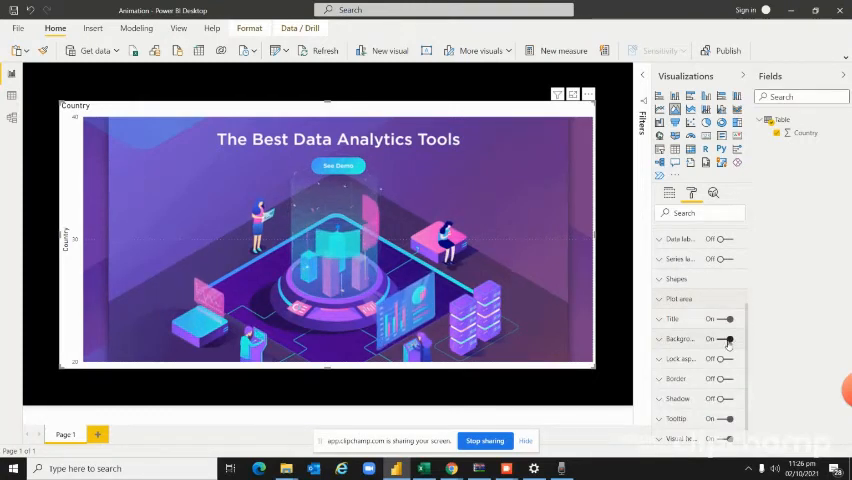
Switch the area chart's Background setting to Off.
left_click(726, 339)
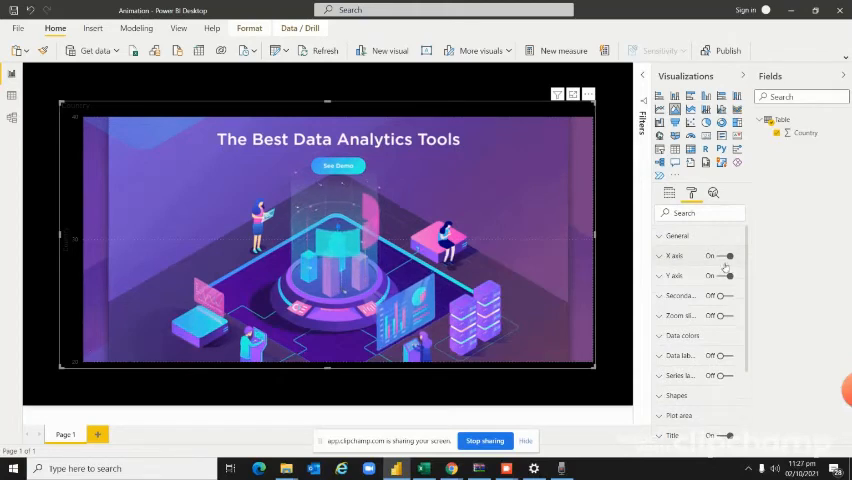
Hide the X axis, turn off the Y axis title, then hide the Y axis.
left_click(723, 256)
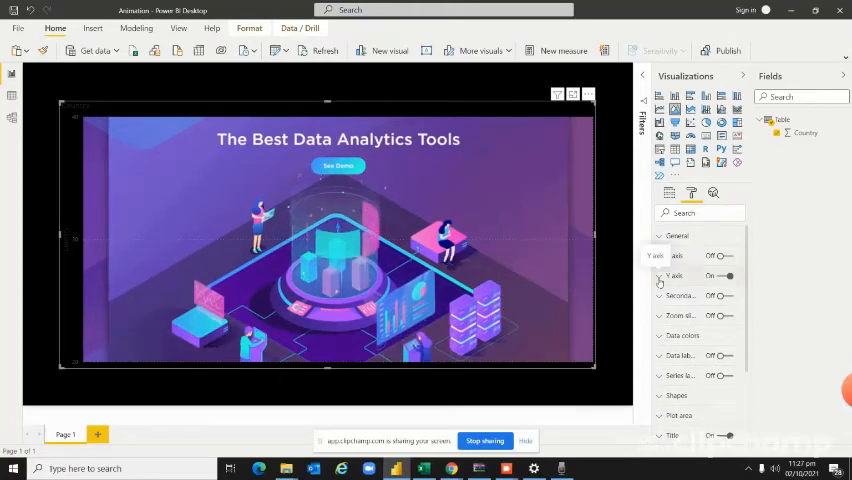
left_click(675, 275)
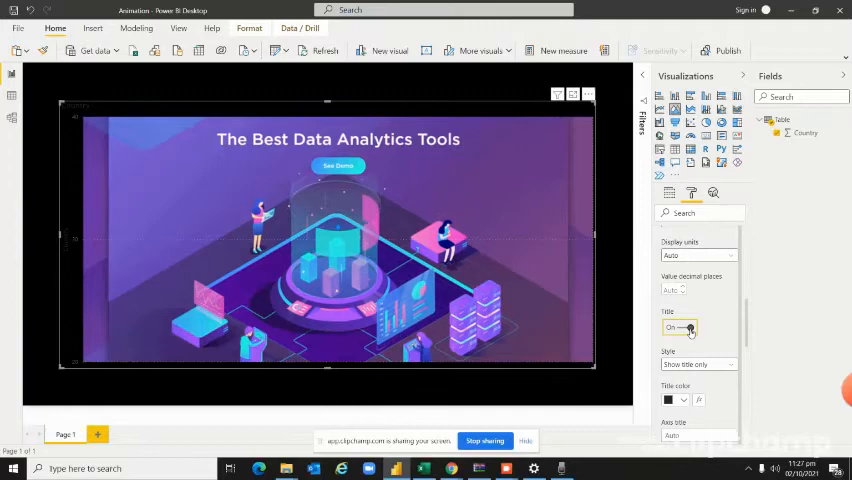
left_click(679, 327)
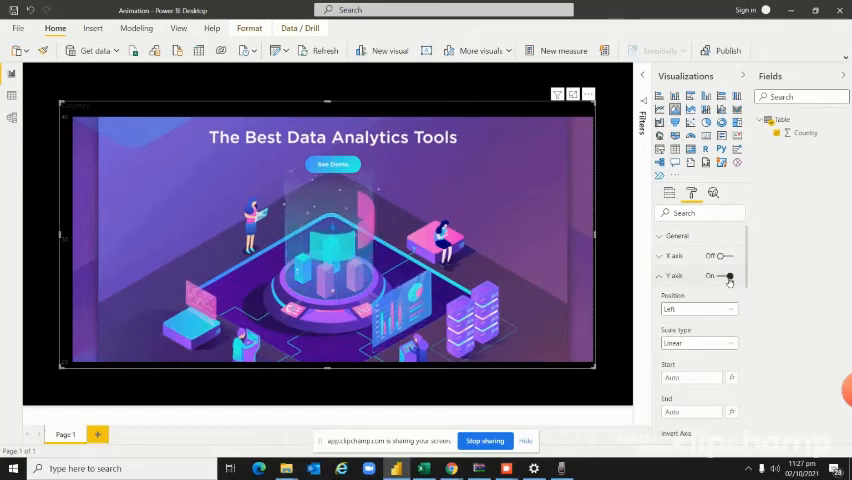
left_click(728, 276)
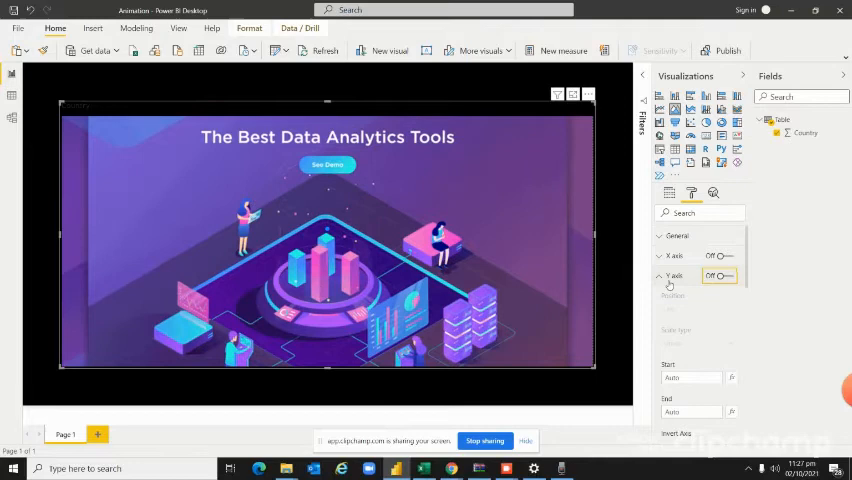
left_click(673, 275)
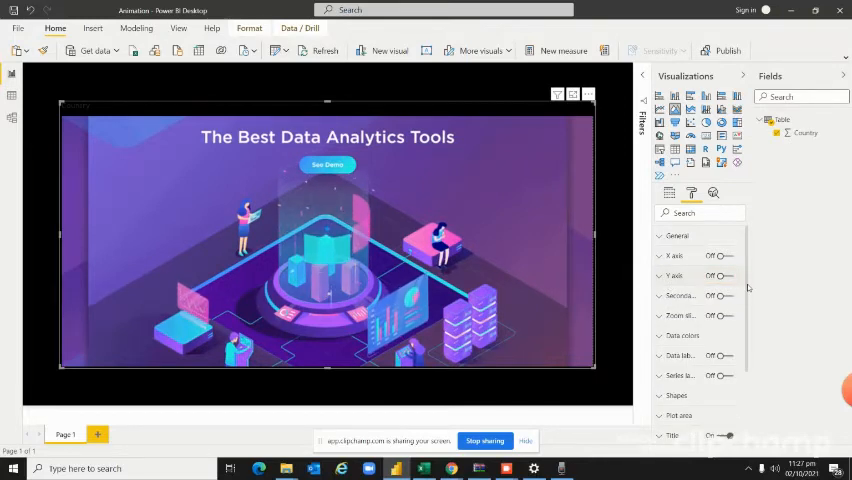
scroll("down", 3)
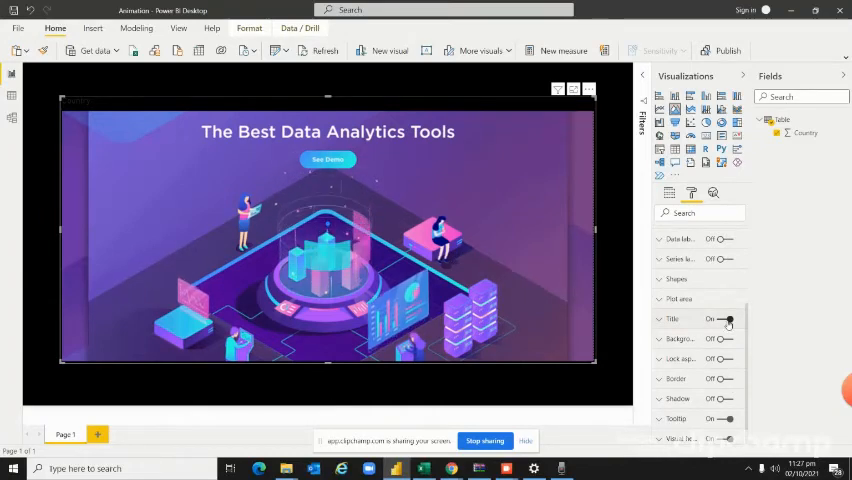
Inspect the chart Title settings and leave the Title toggled Off.
left_click(726, 319)
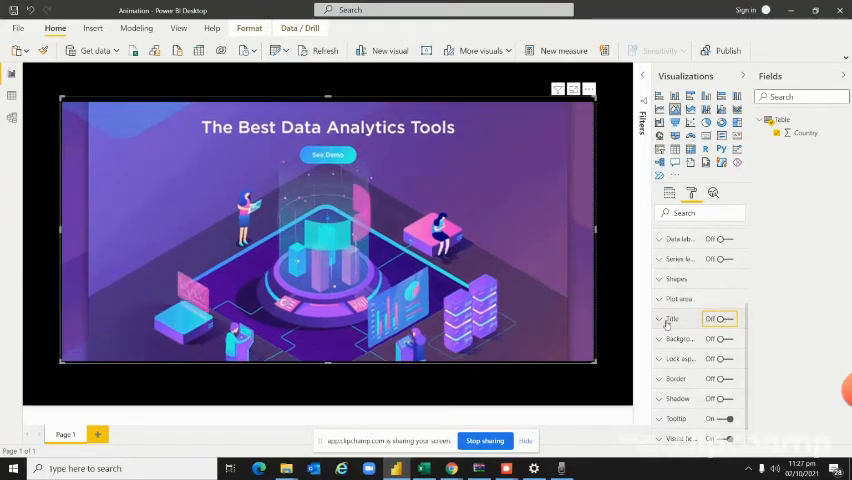
left_click(720, 318)
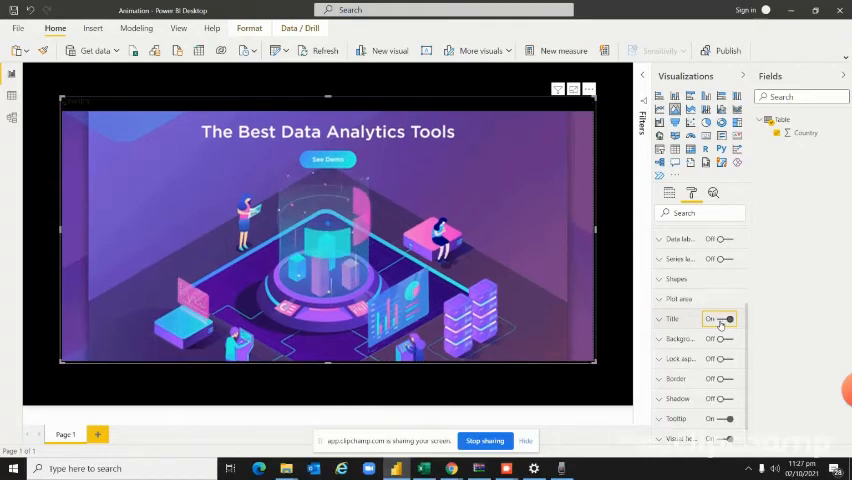
left_click(721, 318)
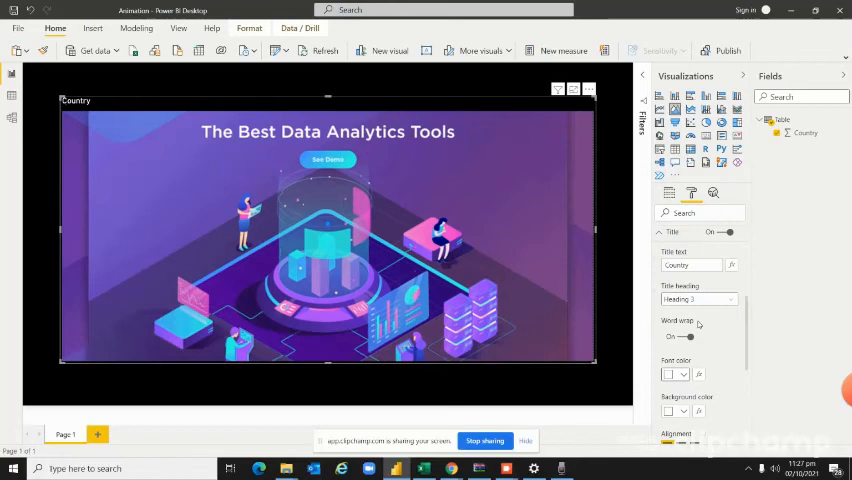
left_click(676, 373)
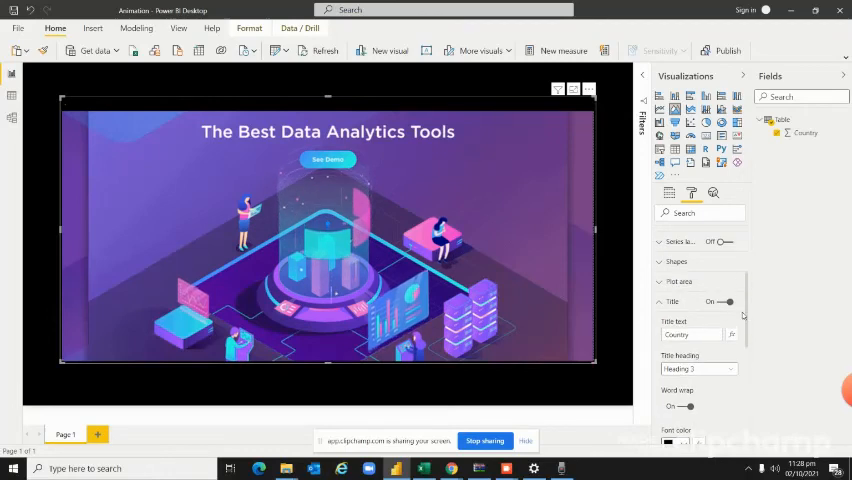
left_click(720, 301)
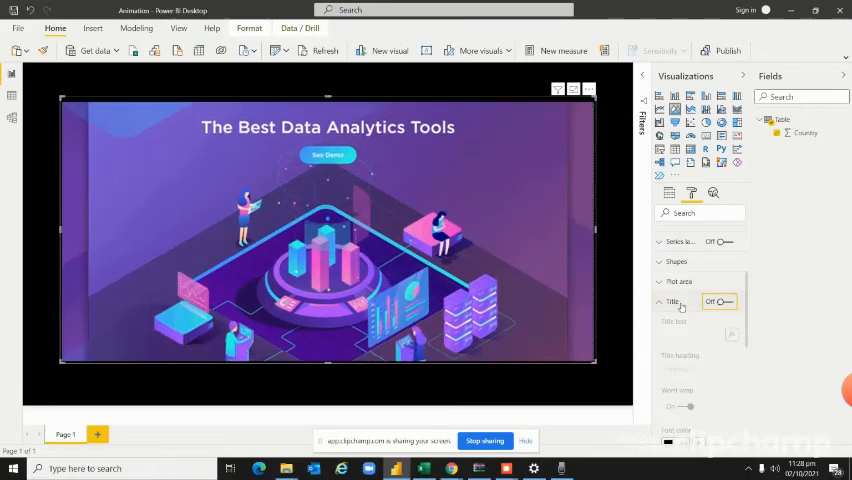